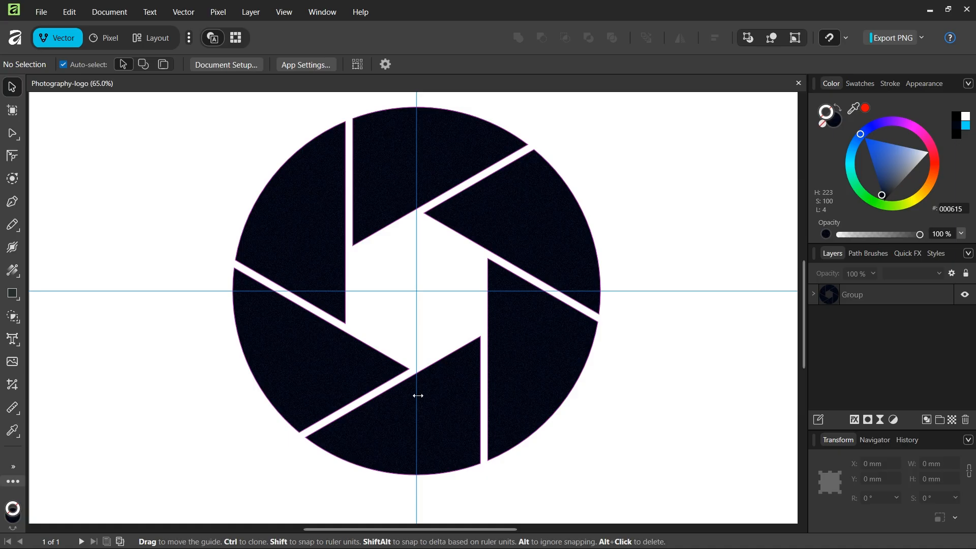
mouse_move(299, 288)
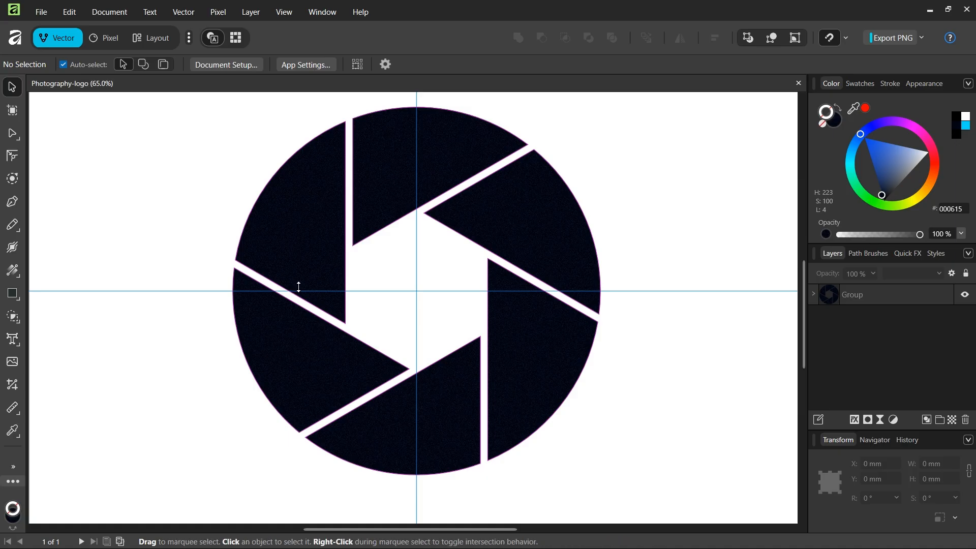
mouse_move(89, 41)
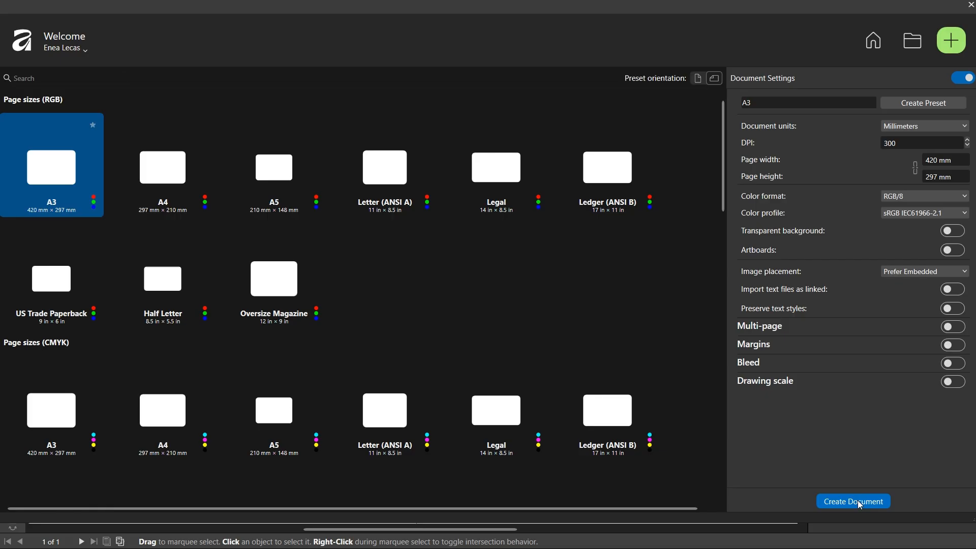
- Create a blank A3 document with horizontal and vertical guides crossing at page centre
left_click(852, 501)
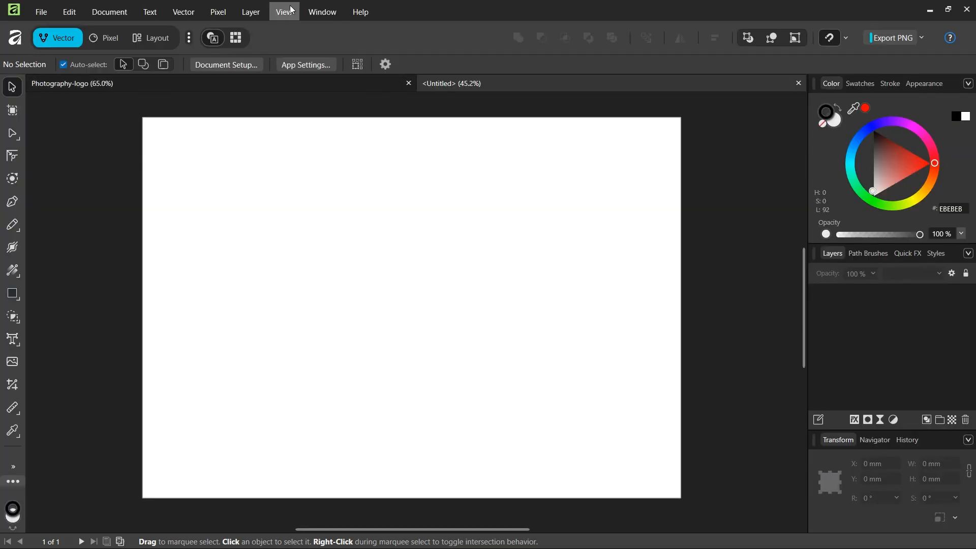
left_click(283, 11)
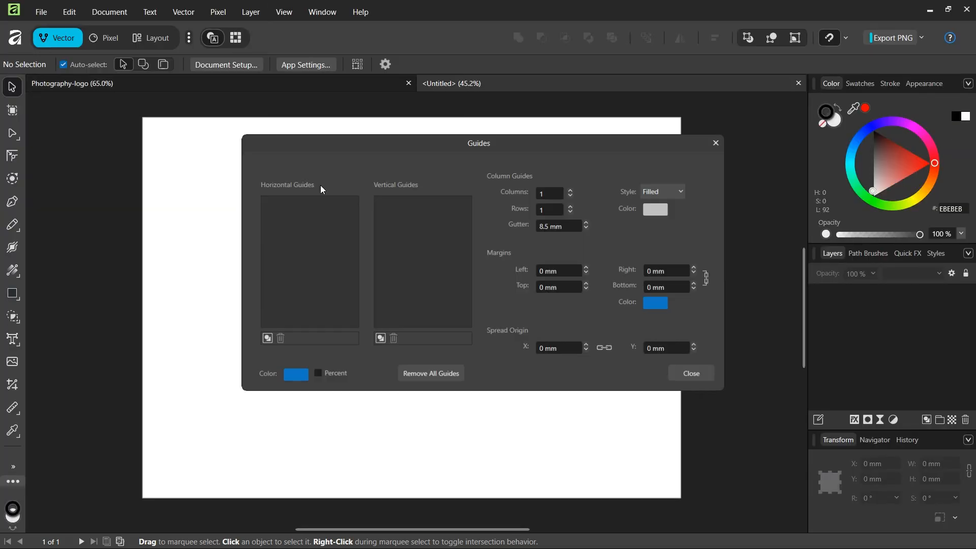
left_click(267, 338)
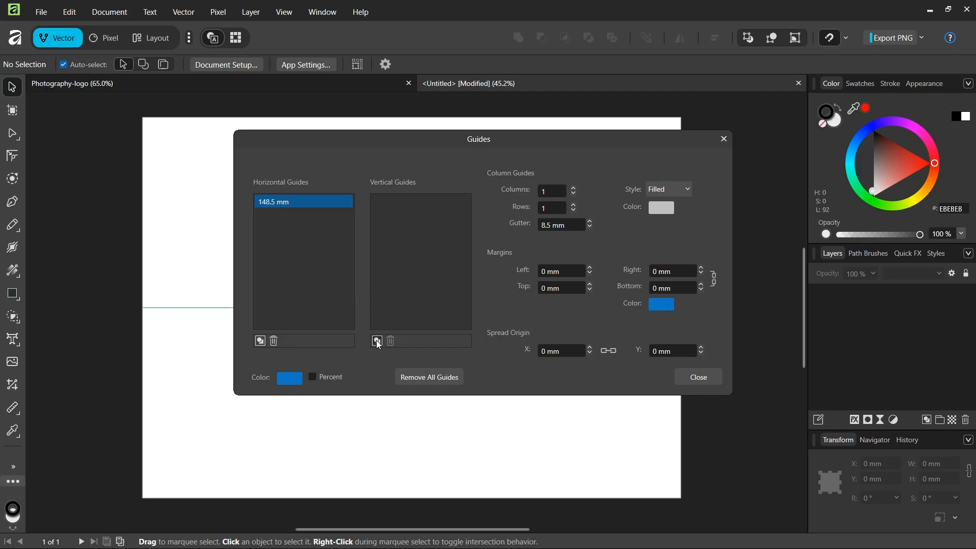
left_click(697, 378)
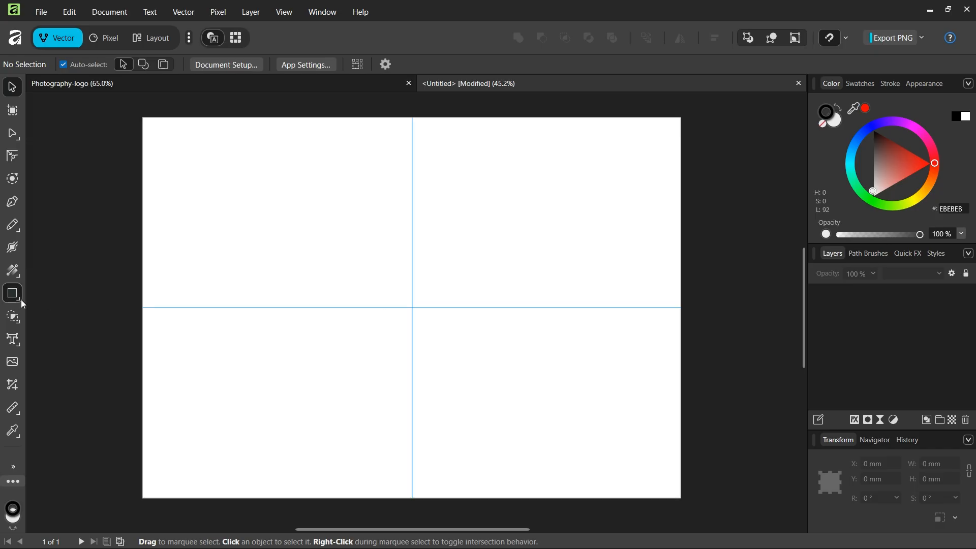
- Draw a black-filled, stroke-free circle about 189 mm across, centred on the guide intersection
left_click(12, 294)
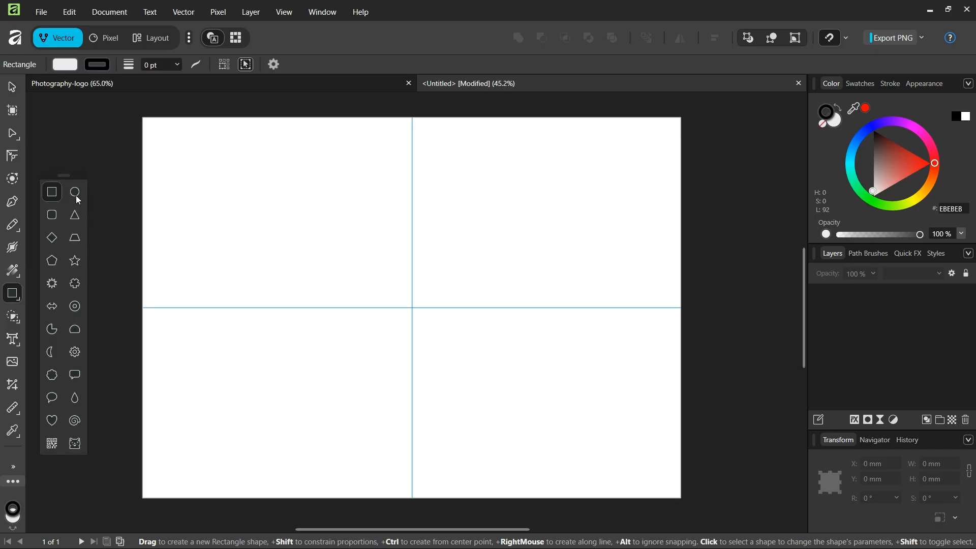
left_click(74, 191)
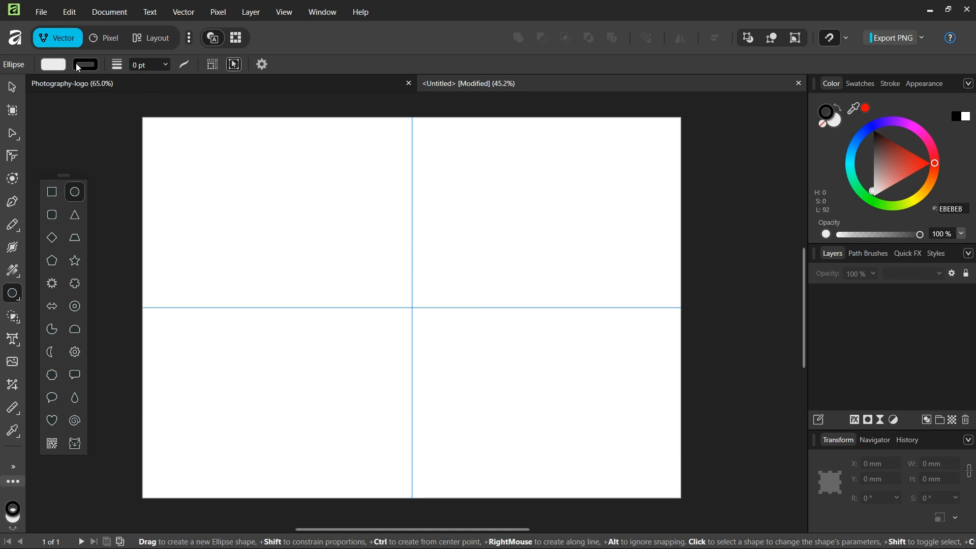
left_click(53, 64)
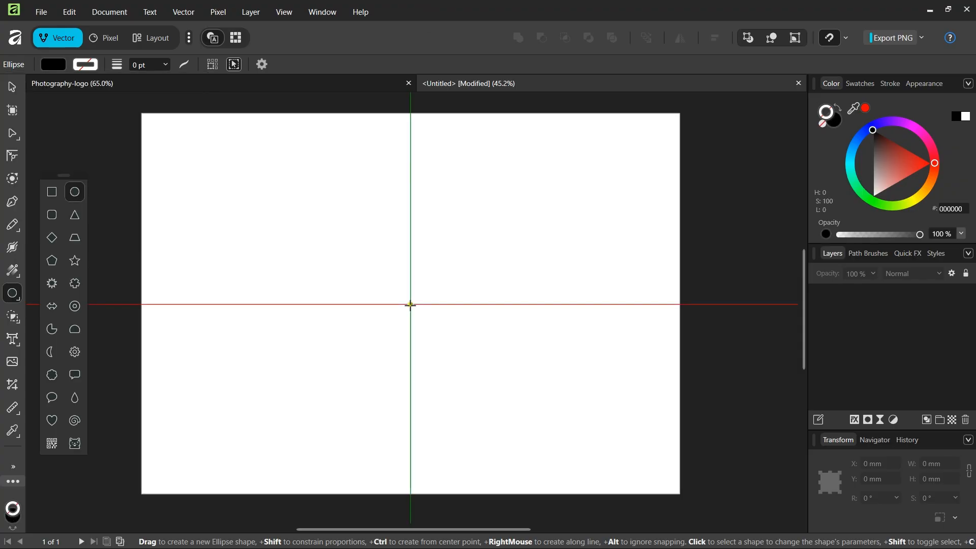
left_click_drag(410, 305, 432, 324)
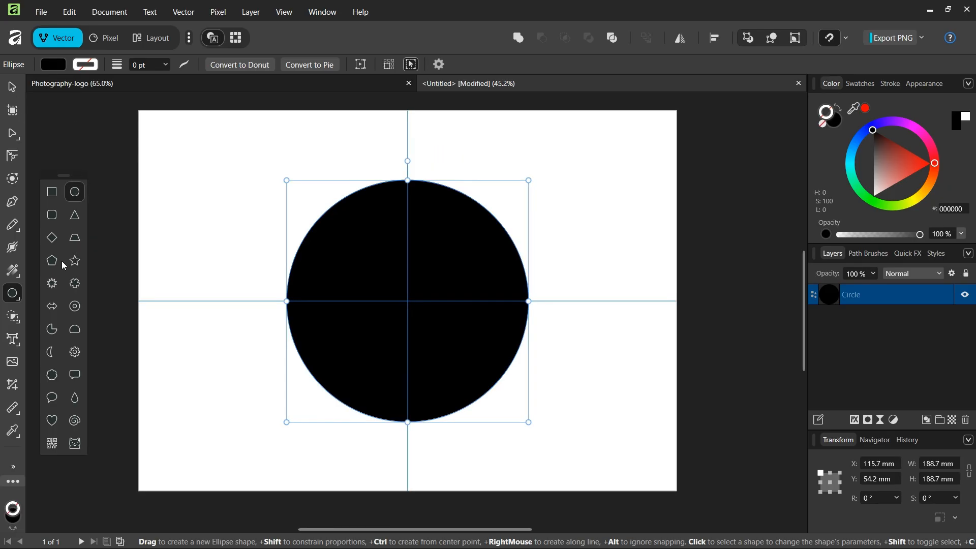
mouse_move(51, 261)
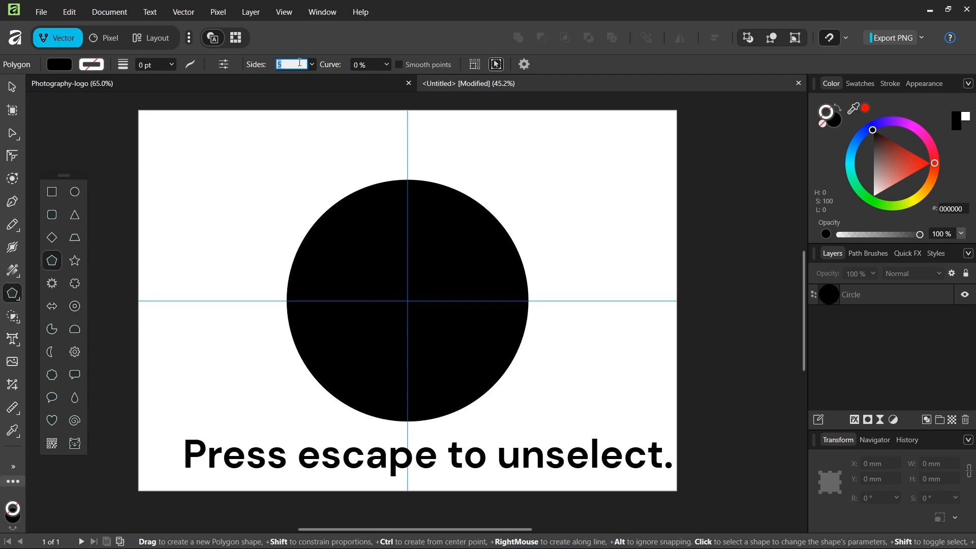
- Draw a 6-sided cyan hexagon about 70 mm wide at the circle's centre, and select both shapes
type("6")
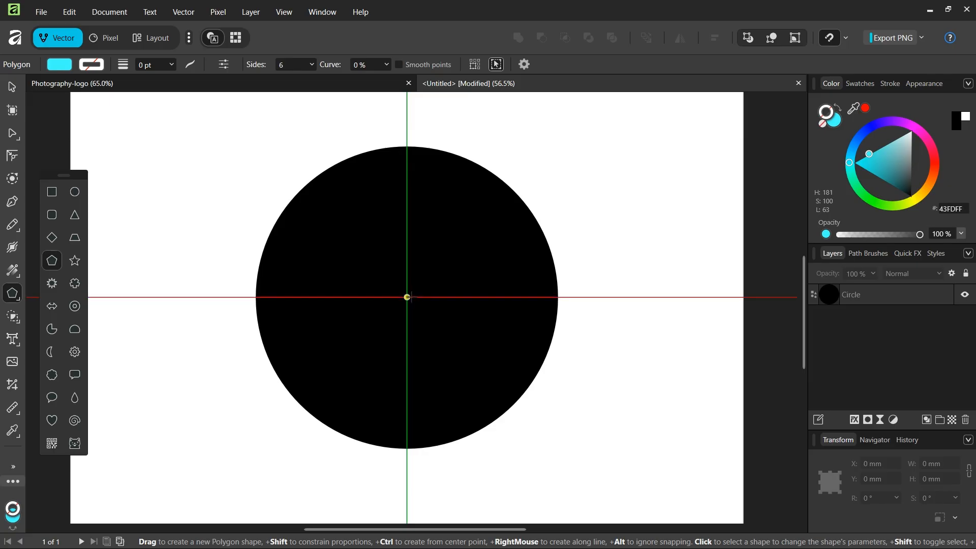
left_click_drag(406, 297, 460, 341)
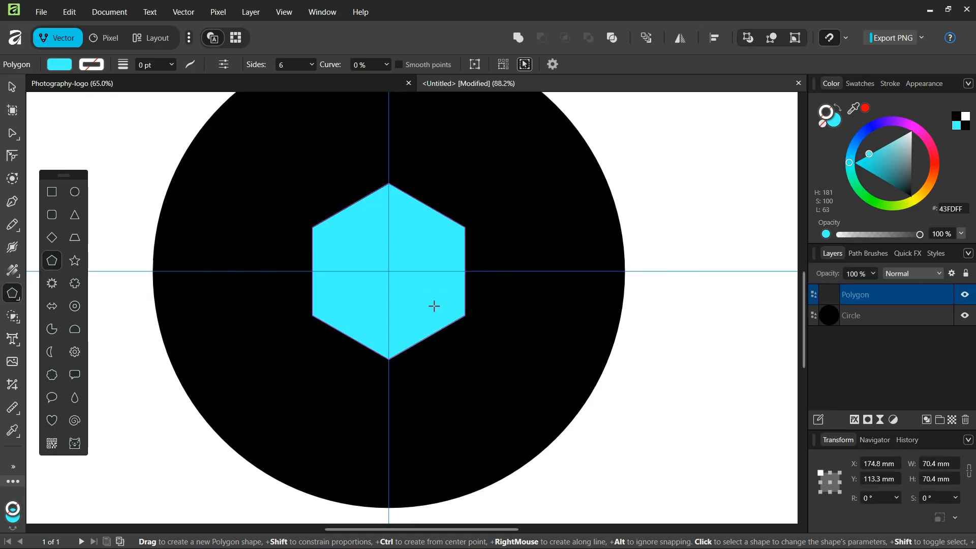
left_click(434, 306)
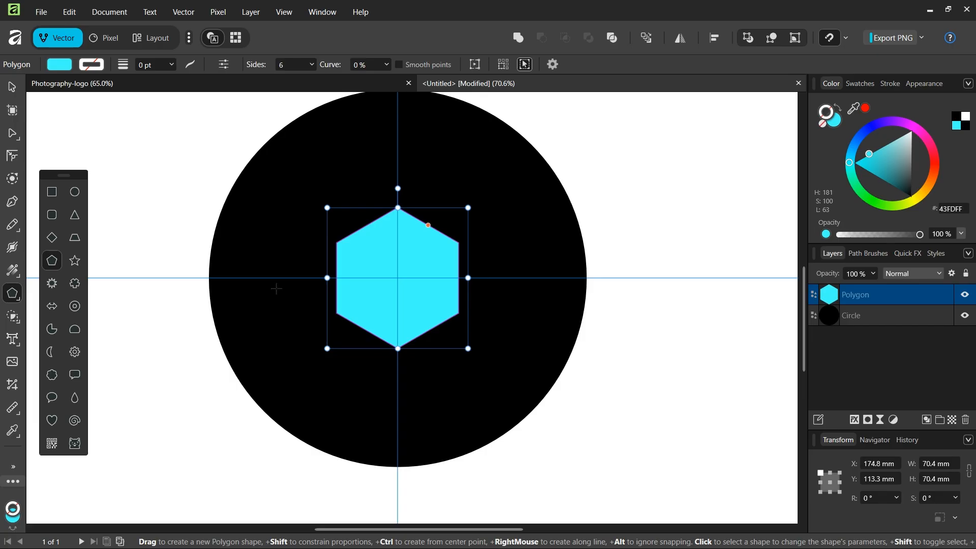
mouse_move(230, 260)
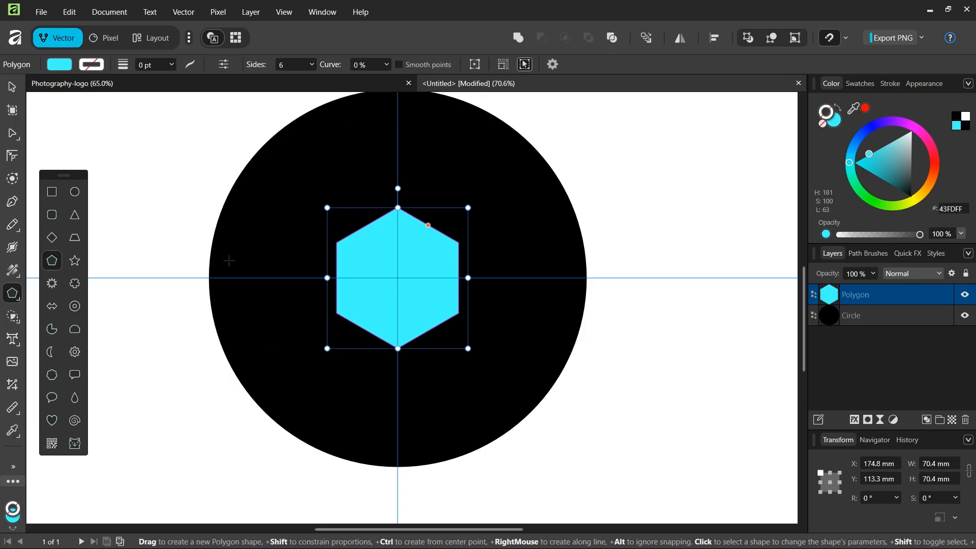
left_click(11, 87)
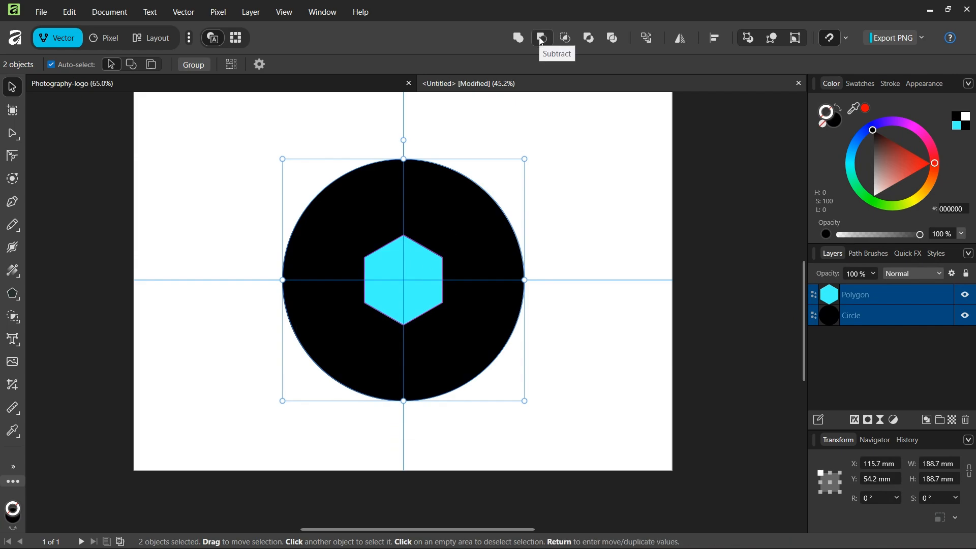
- Subtract the hexagon from the circle to leave a black disc with a hexagonal hole
left_click(540, 37)
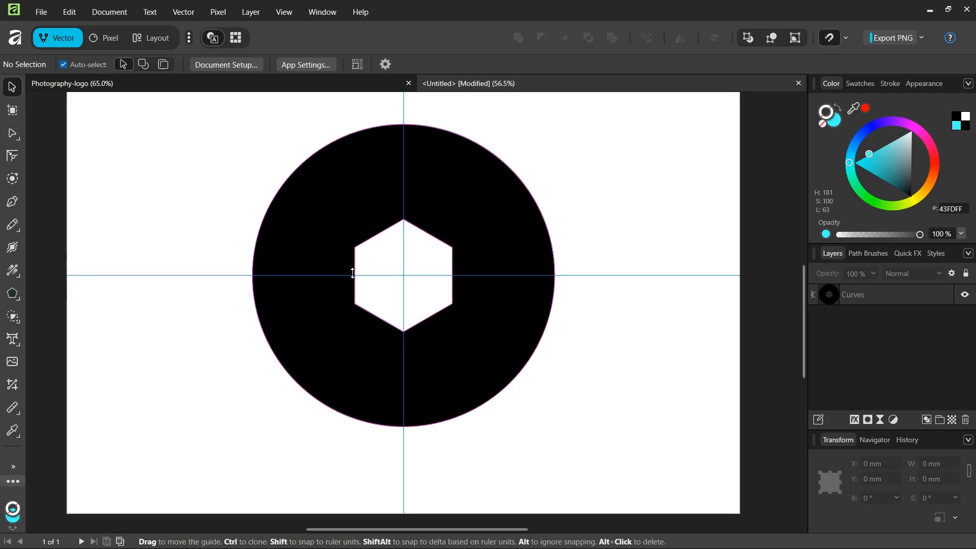
mouse_move(10, 208)
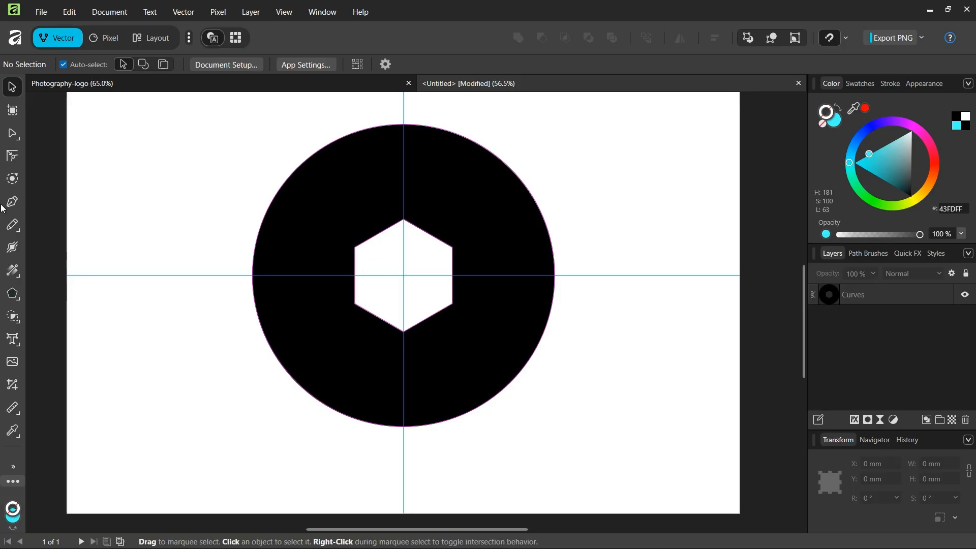
- Use the Pen tool to draw a vertical line from the hexagon's upper-left corner to the disc's top edge
left_click(12, 201)
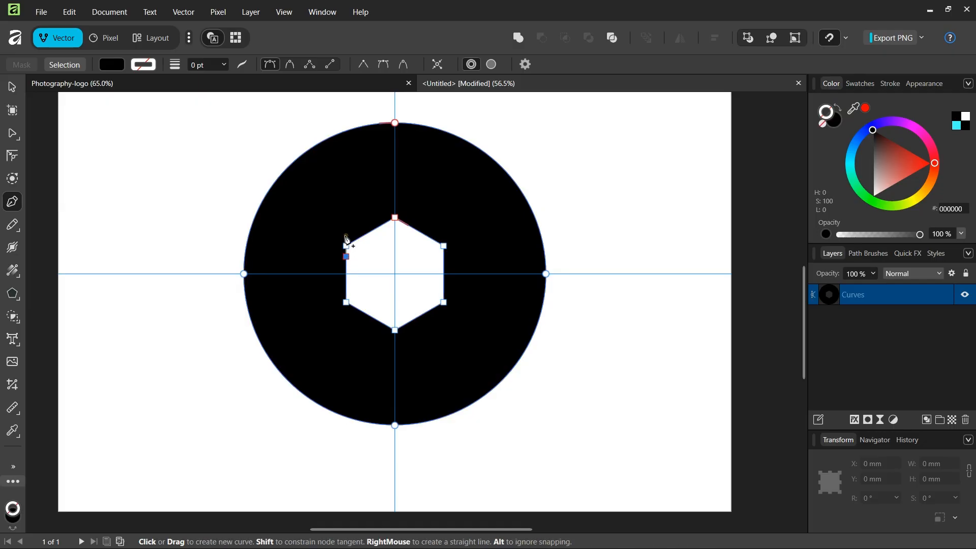
left_click_drag(346, 256, 343, 207)
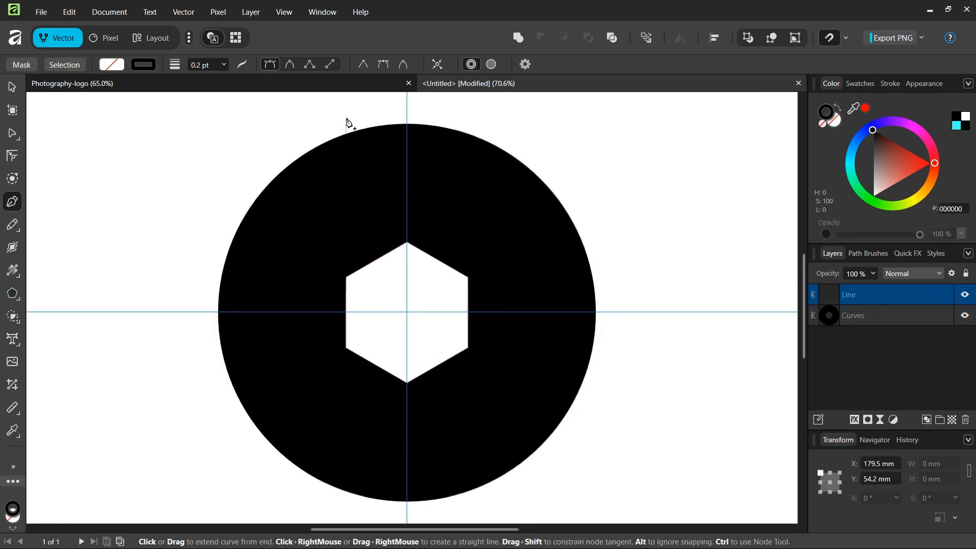
left_click(346, 135)
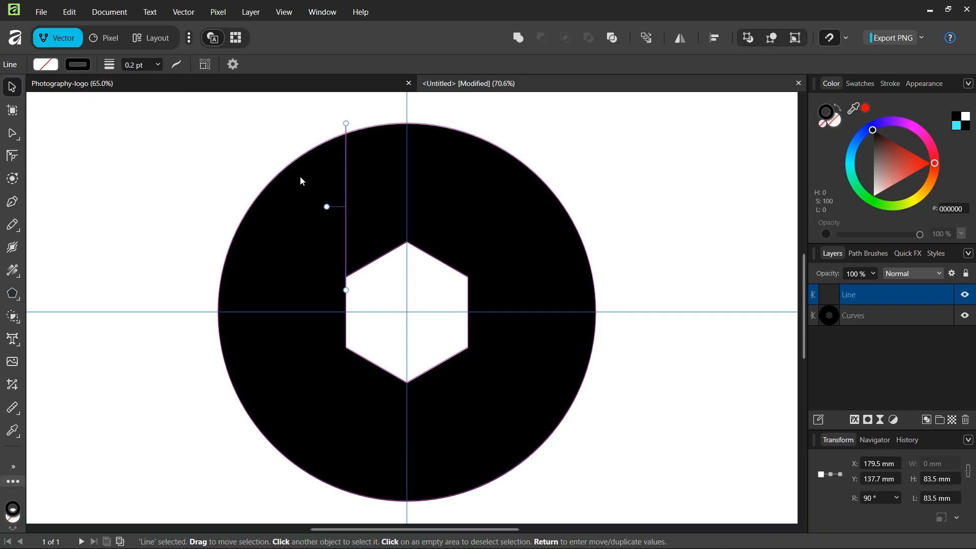
mouse_move(232, 64)
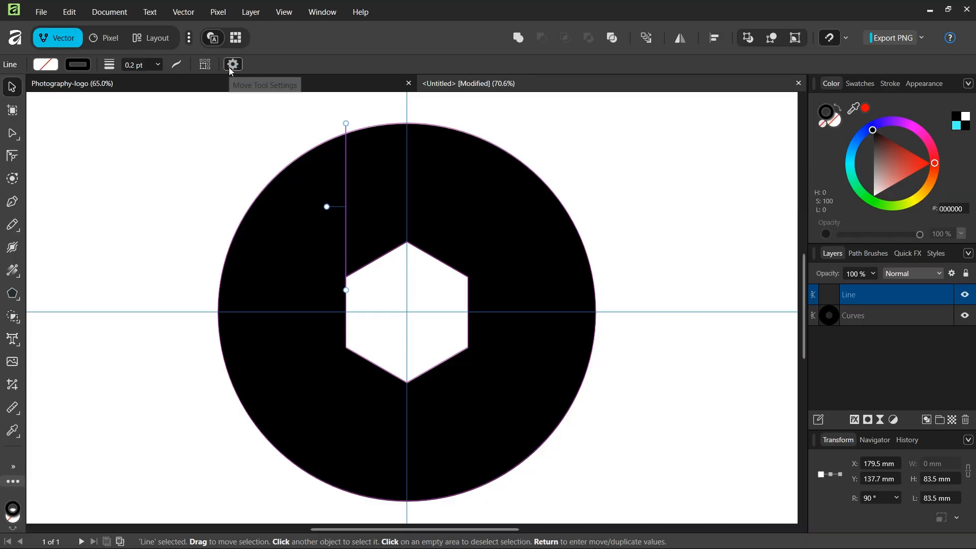
- Move the line's transform origin to the centre and duplicate it 5 times at 60° rotation
left_click(233, 64)
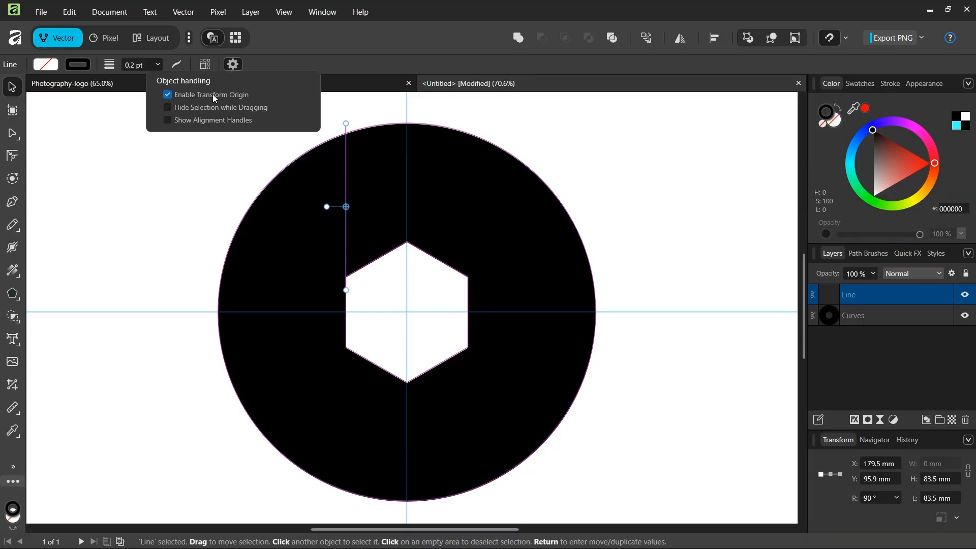
mouse_move(228, 128)
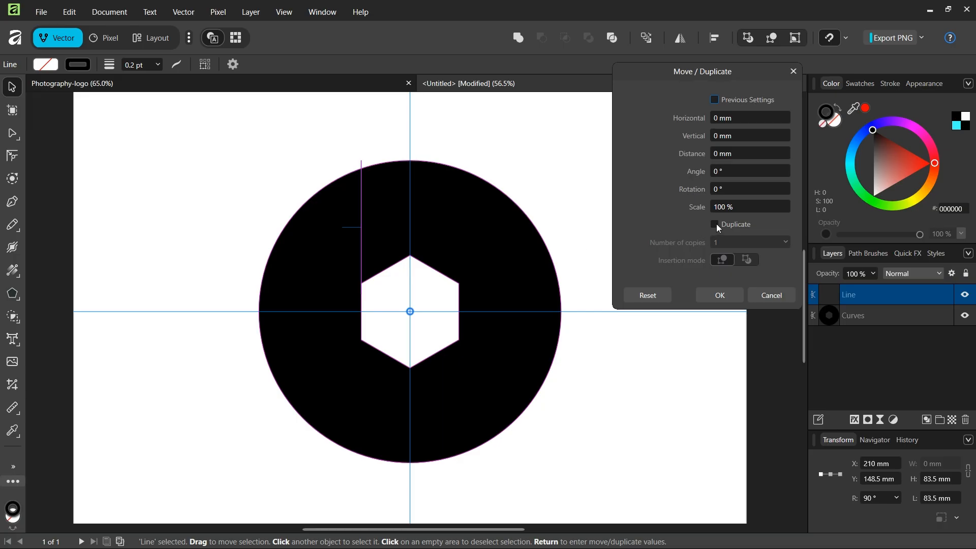
left_click(715, 224)
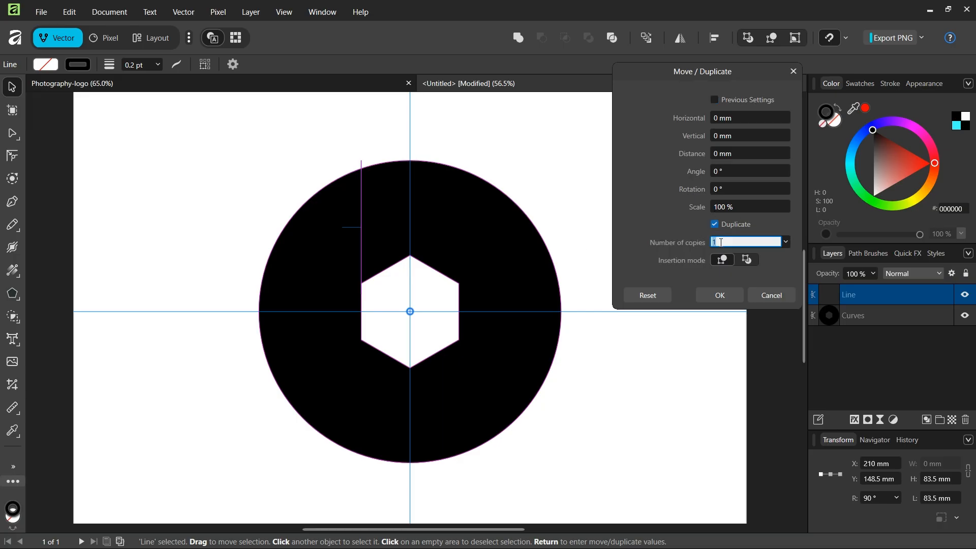
type("5")
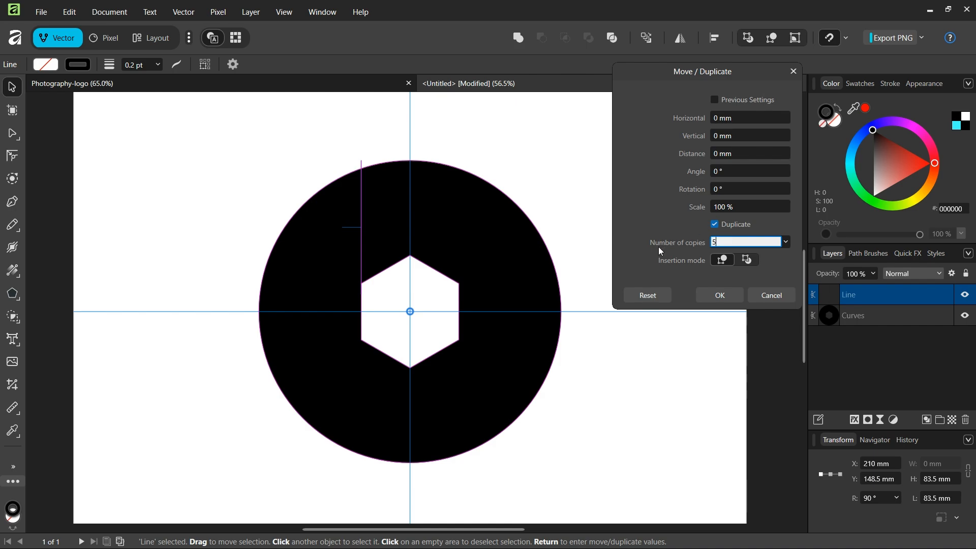
mouse_move(546, 277)
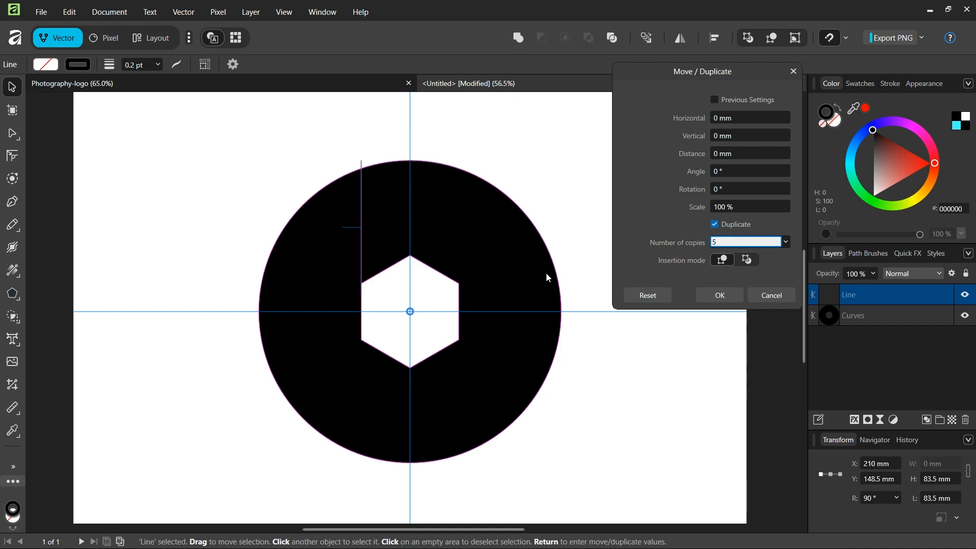
type("60")
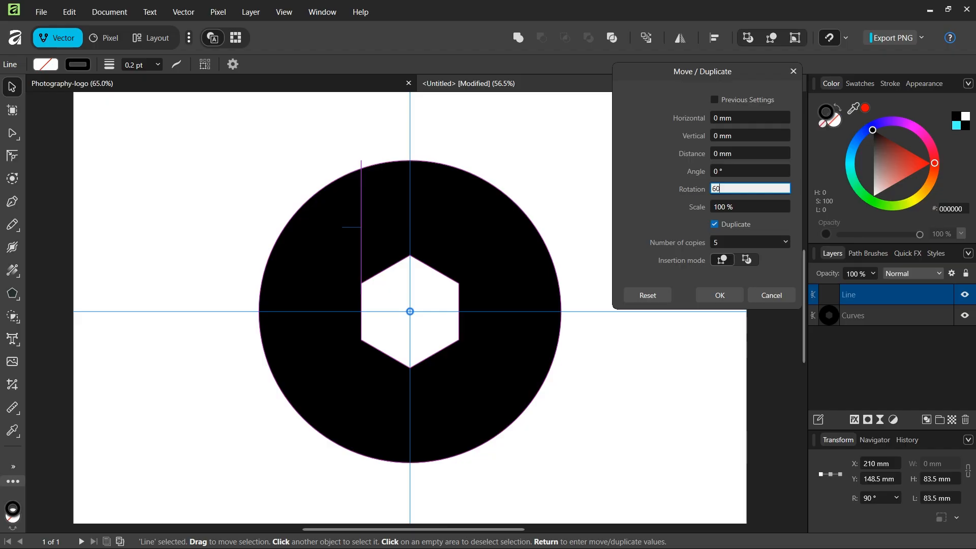
left_click(718, 295)
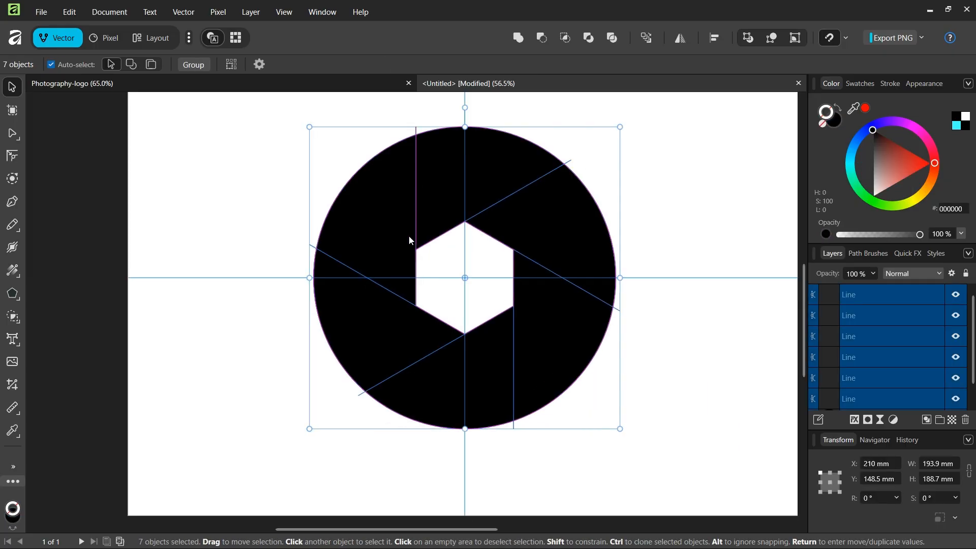
mouse_move(587, 175)
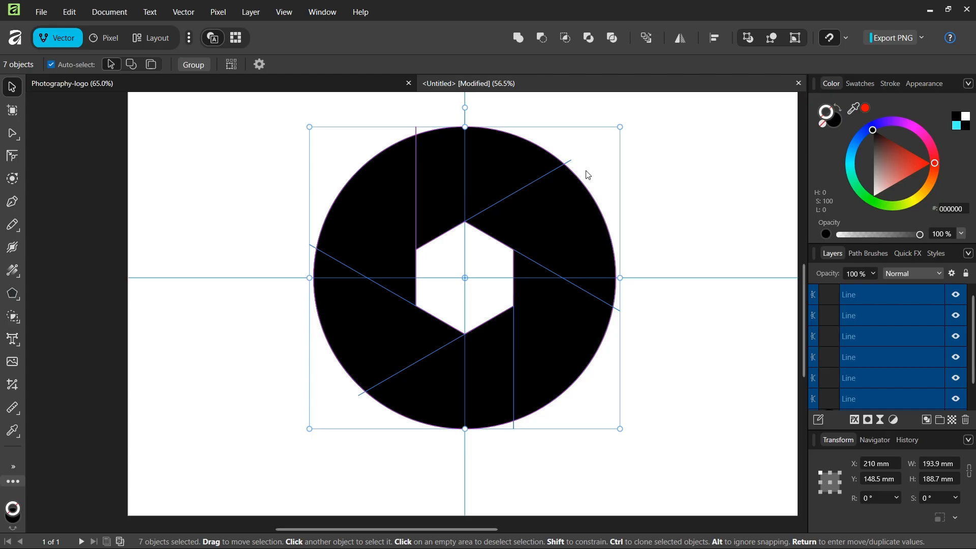
mouse_move(611, 38)
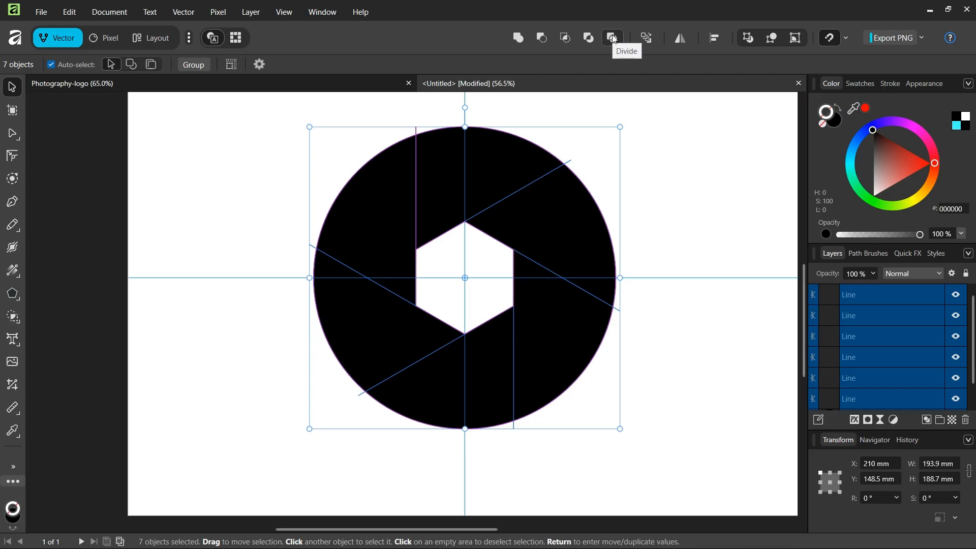
- Divide the disc along the six lines into six separate blade curves
left_click(612, 38)
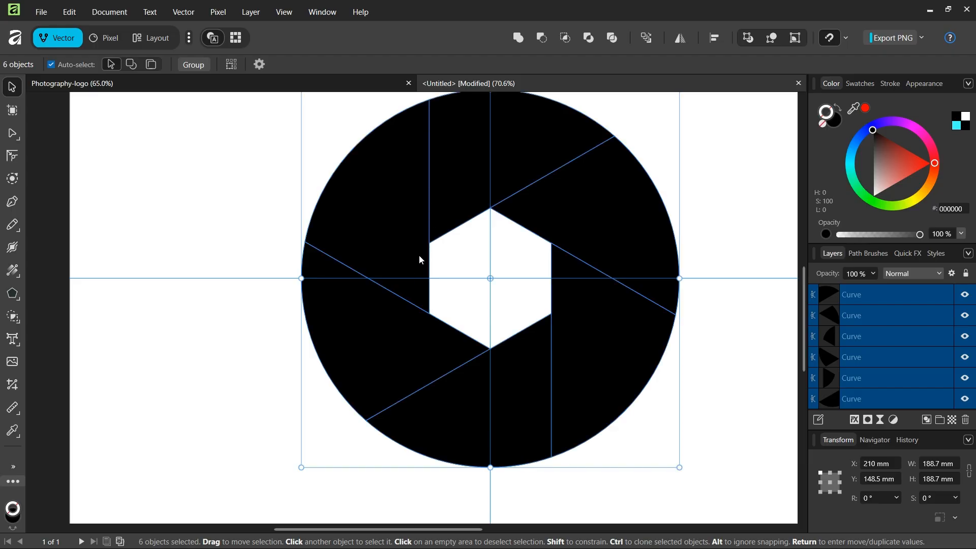
mouse_move(405, 323)
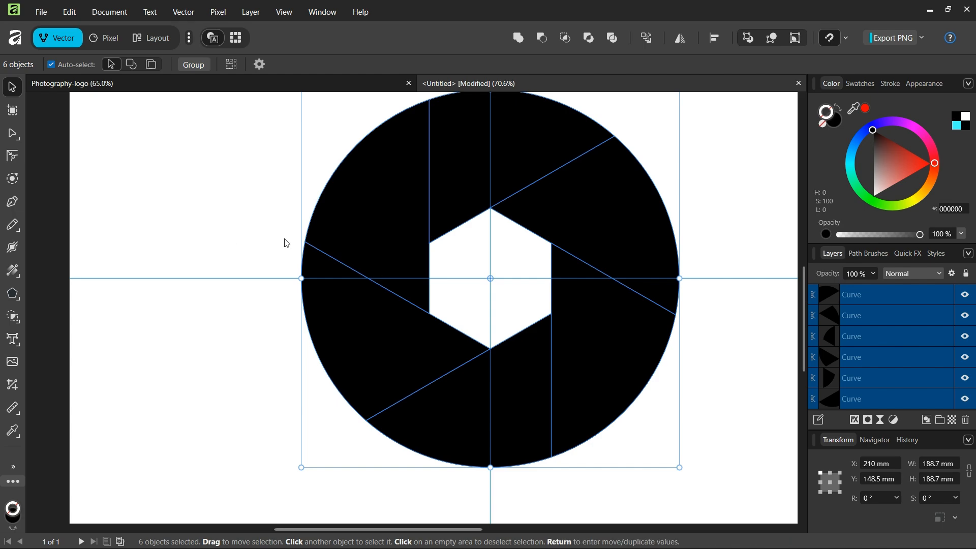
left_click(12, 178)
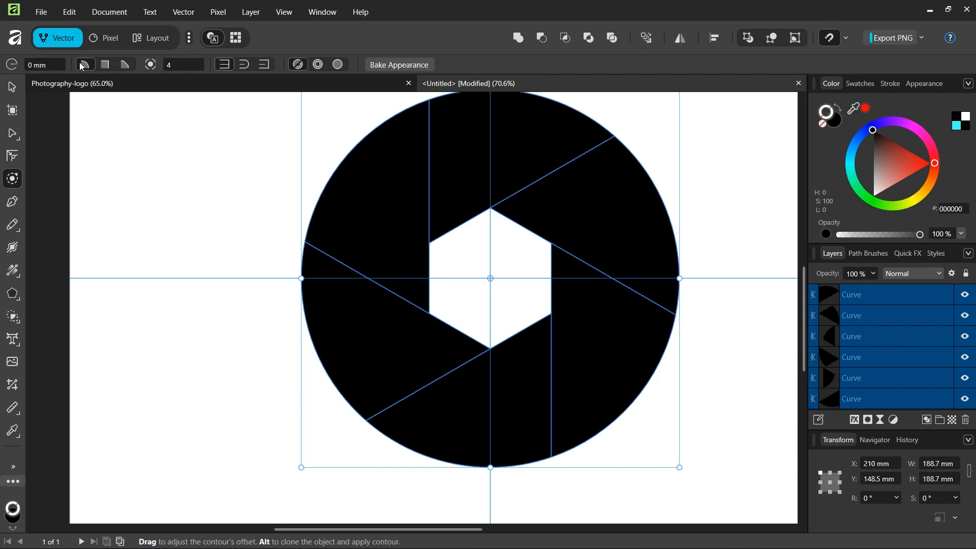
- Set the Contour Tool's corner type to inset the blades
left_click(44, 64)
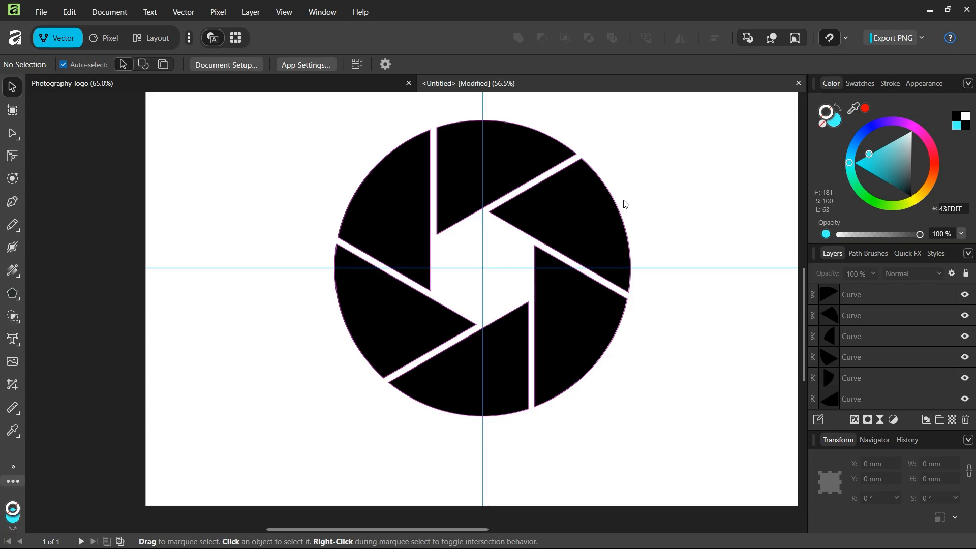
mouse_move(596, 246)
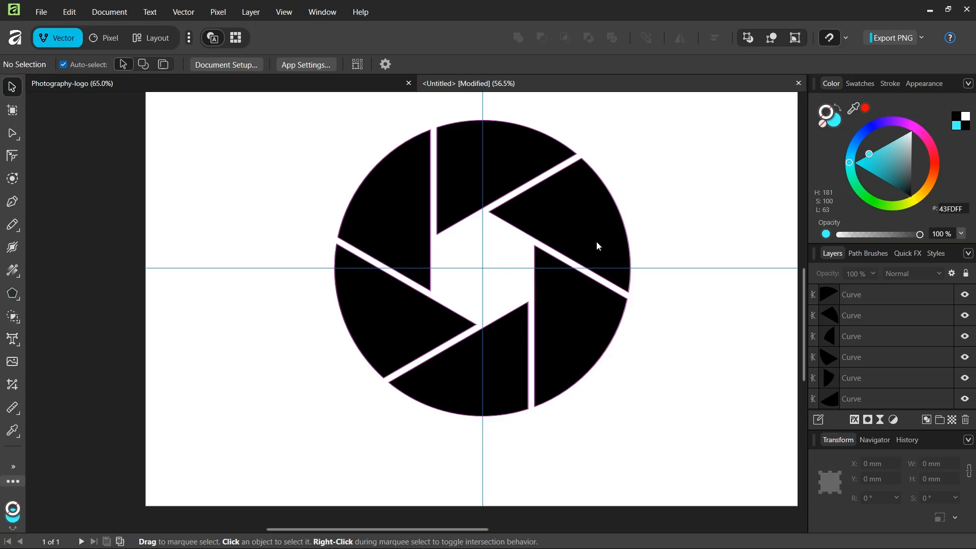